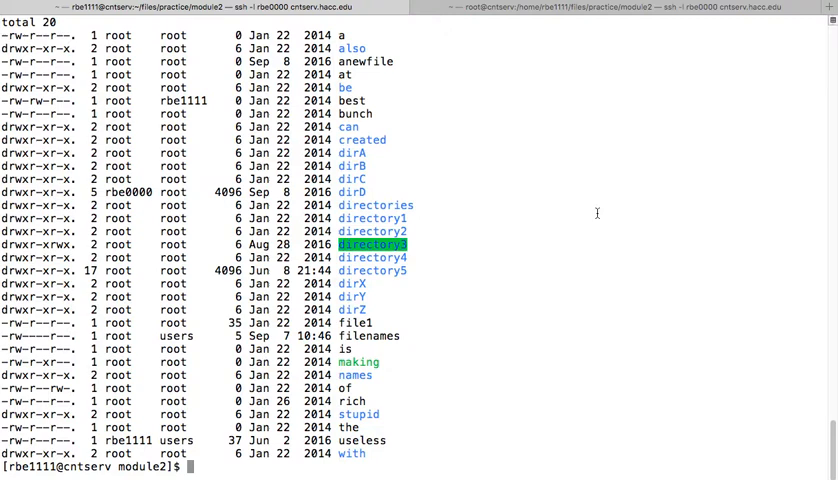
- Show uid and group memberships for the current user, then for user rbe0, a wheel member
text(id)
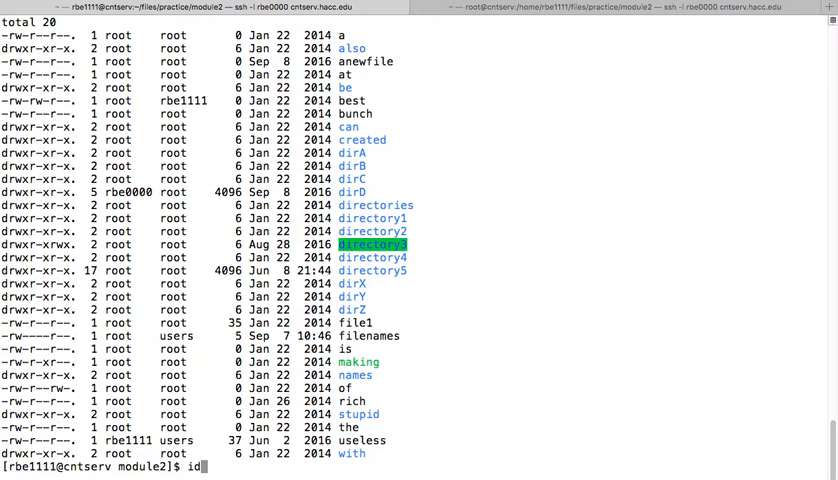
key(Return)
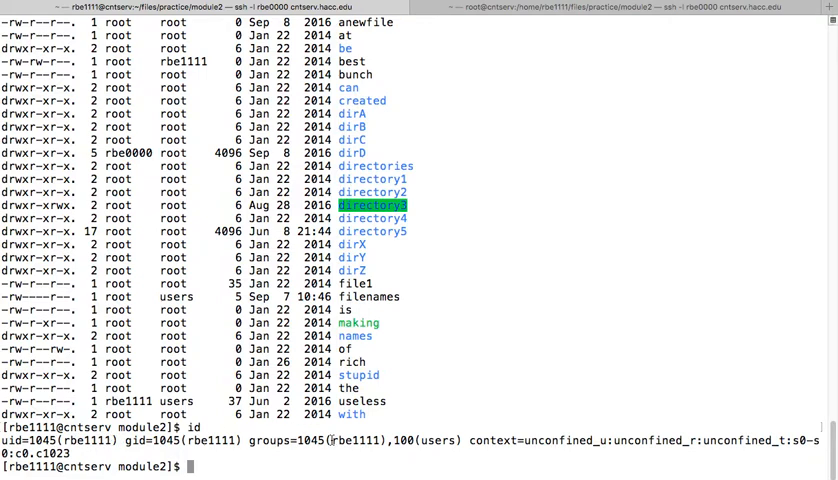
mouse_move(520, 360)
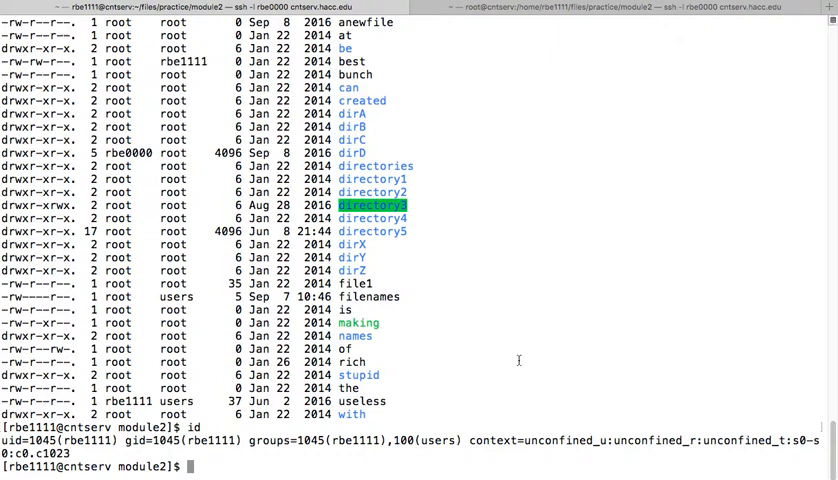
text(id)
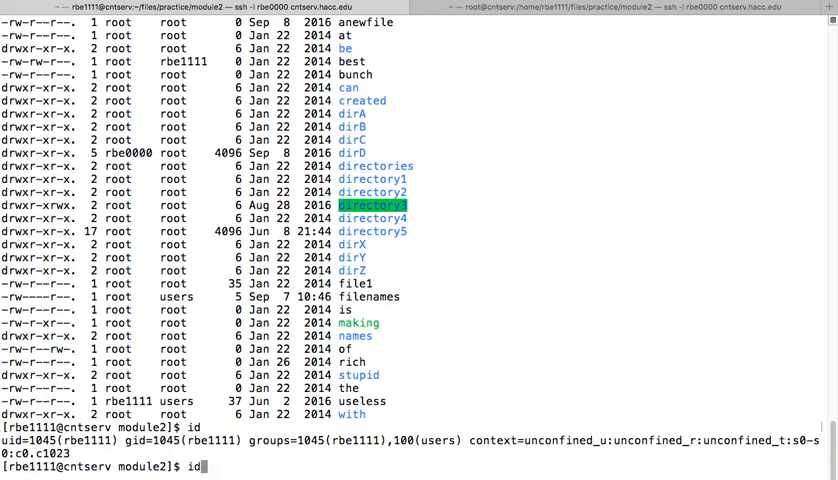
text(rbe0000)
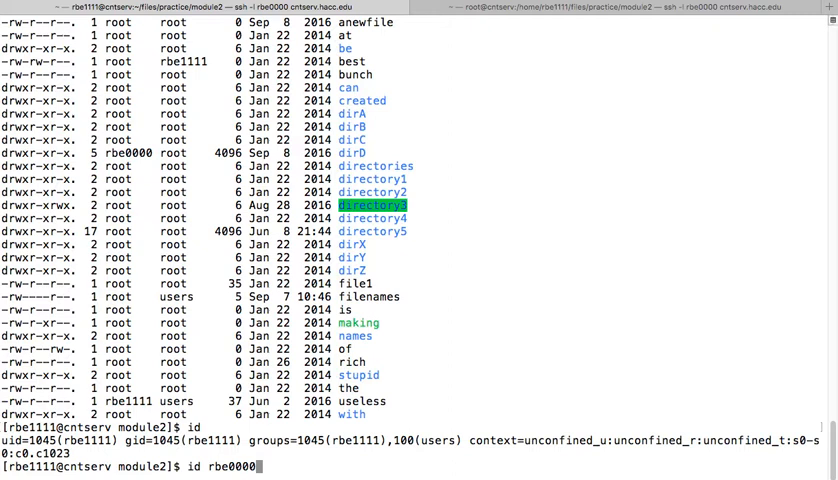
key(Return)
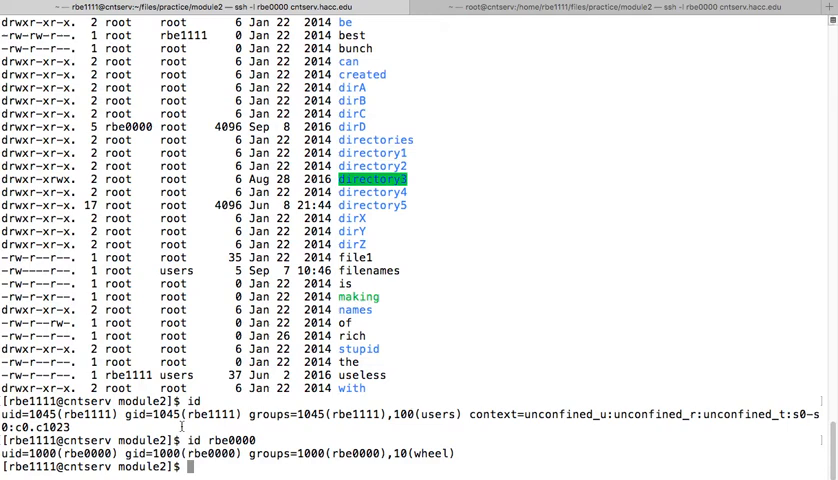
mouse_move(600, 320)
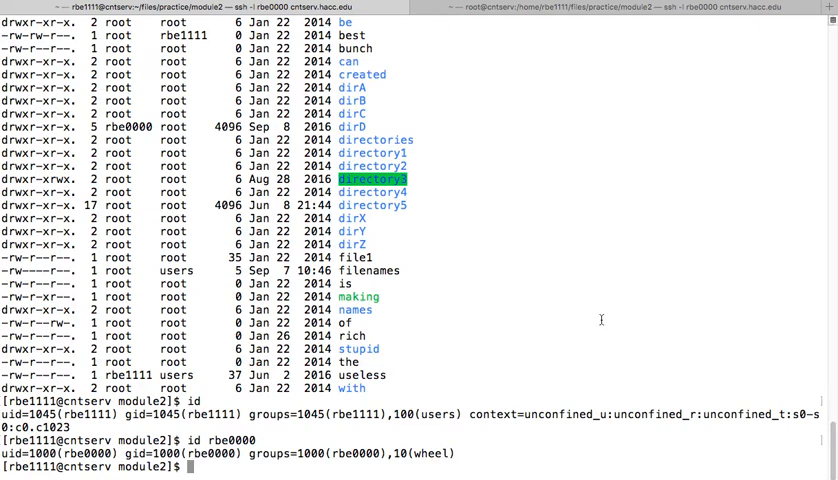
- Run ls -l to list module2 entries with their permissions, owners and groups
text(ls -l)
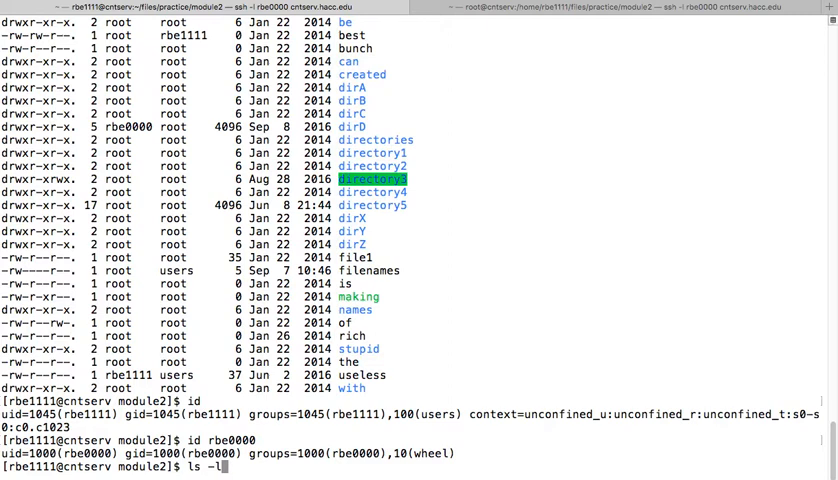
key(Return)
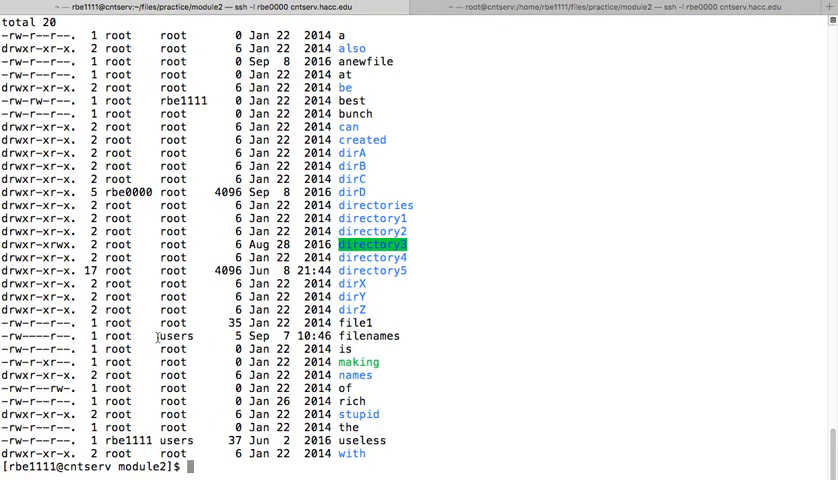
double_click(172, 336)
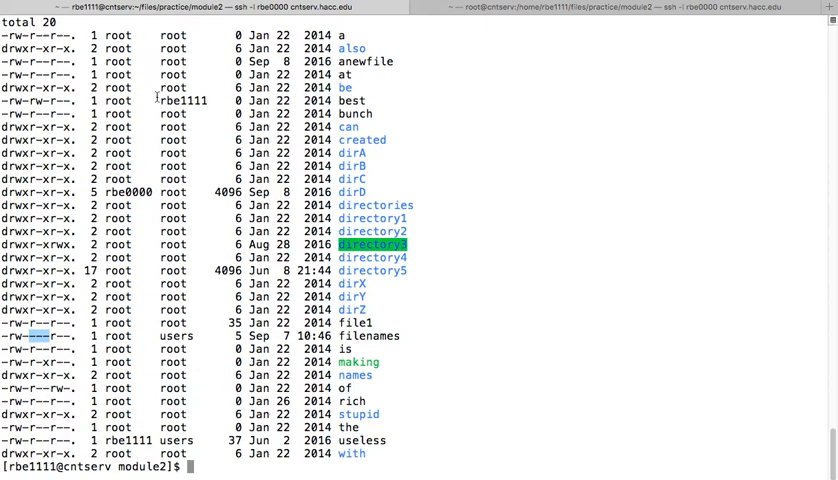
double_click(184, 100)
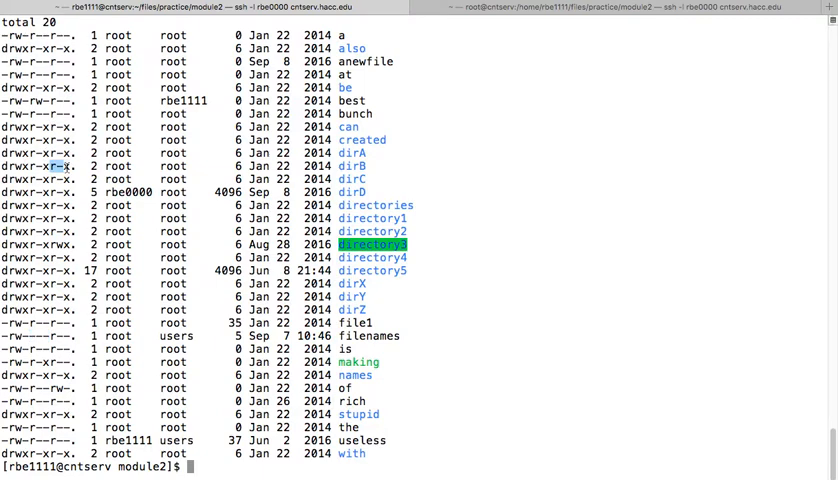
mouse_move(464, 160)
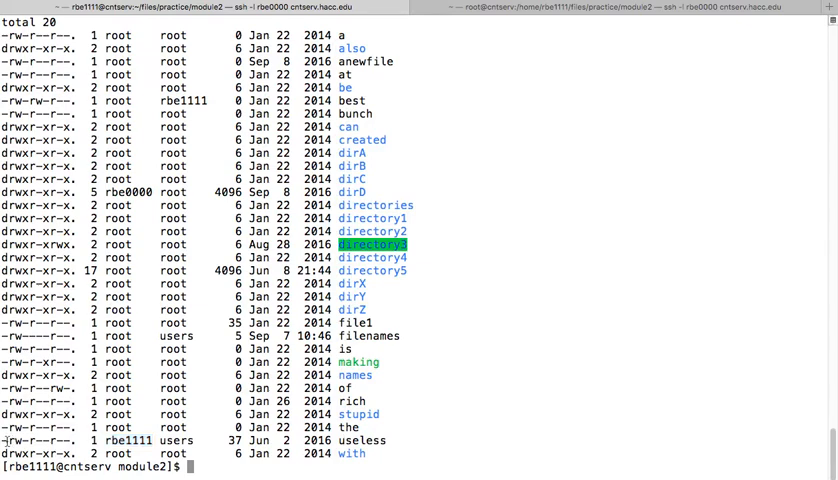
mouse_move(456, 340)
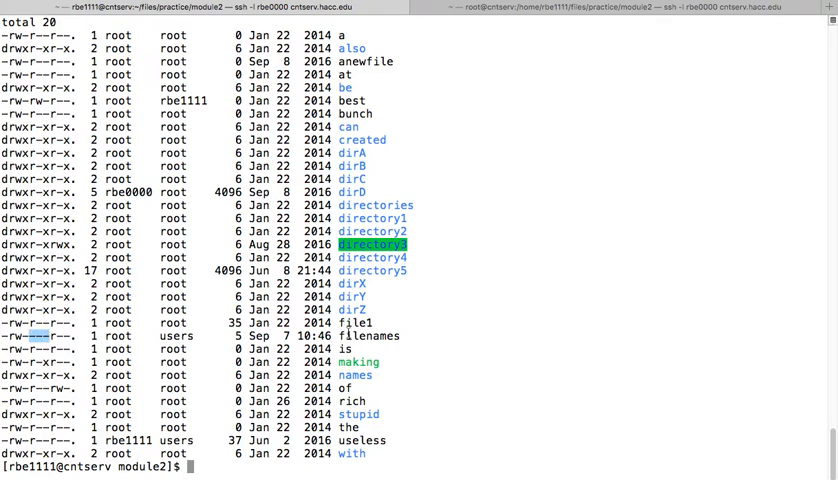
double_click(368, 336)
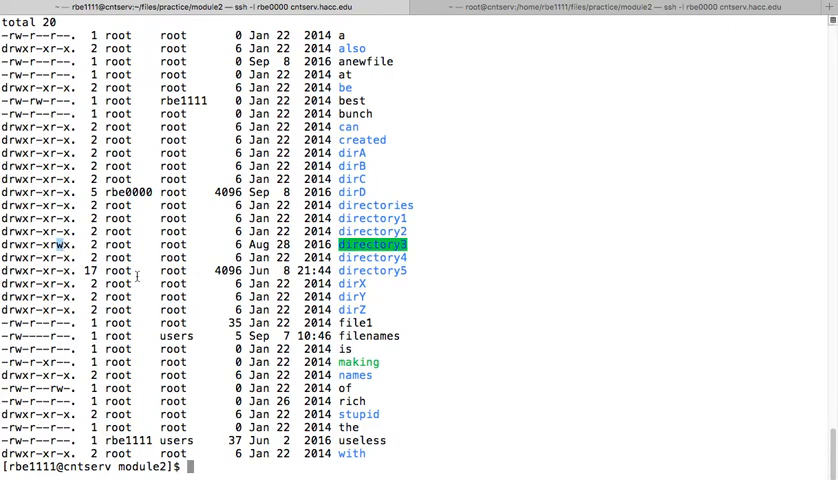
mouse_move(512, 264)
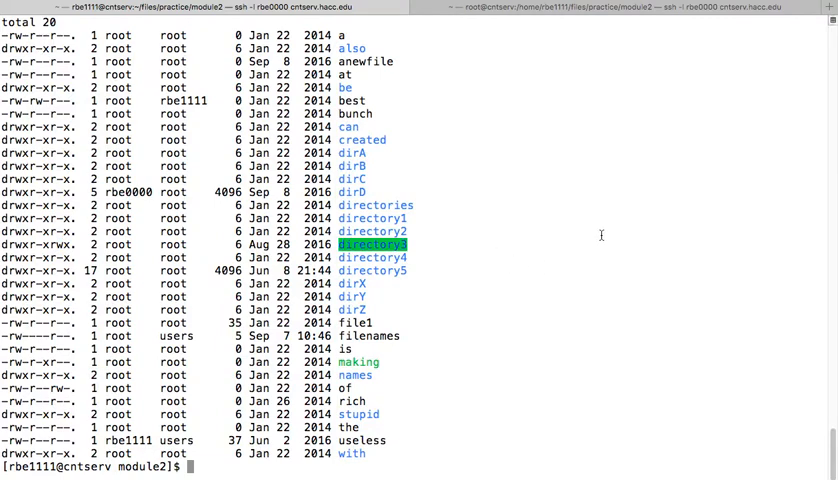
mouse_move(488, 324)
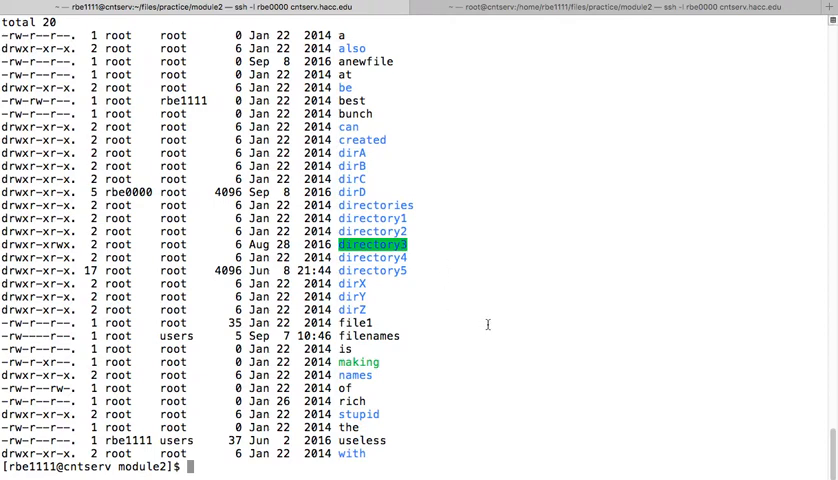
mouse_move(556, 332)
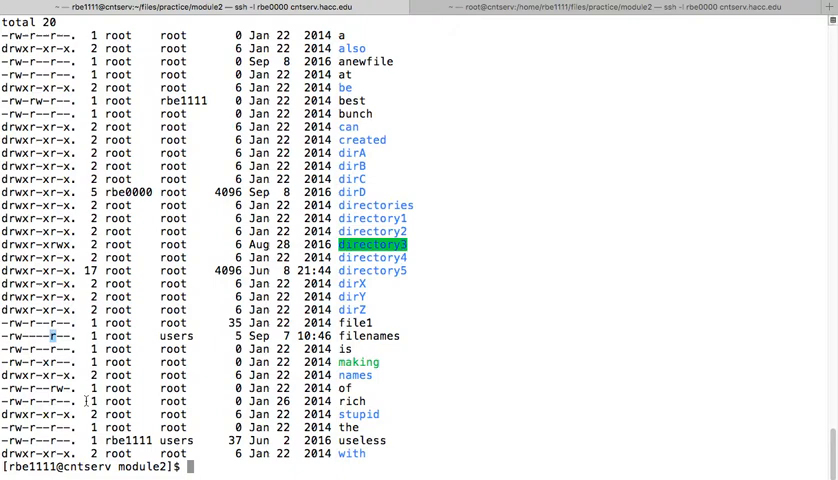
mouse_move(208, 332)
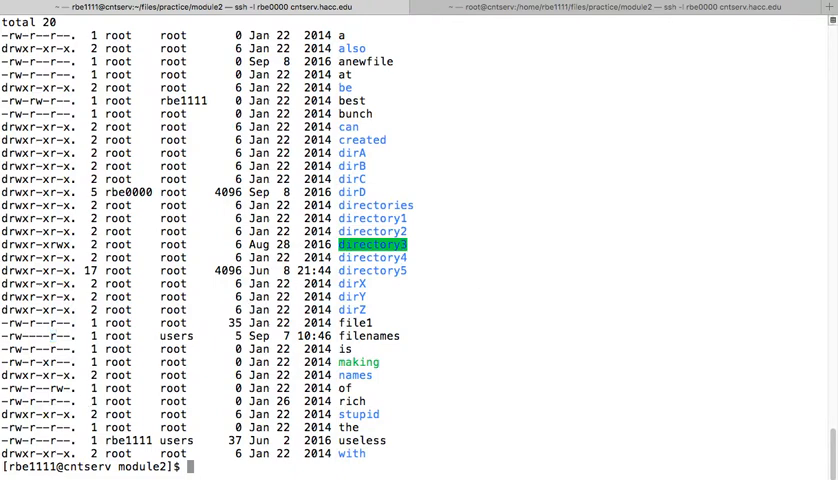
- Run cat filenames and get a Permission denied refusal
text(cat filenames)
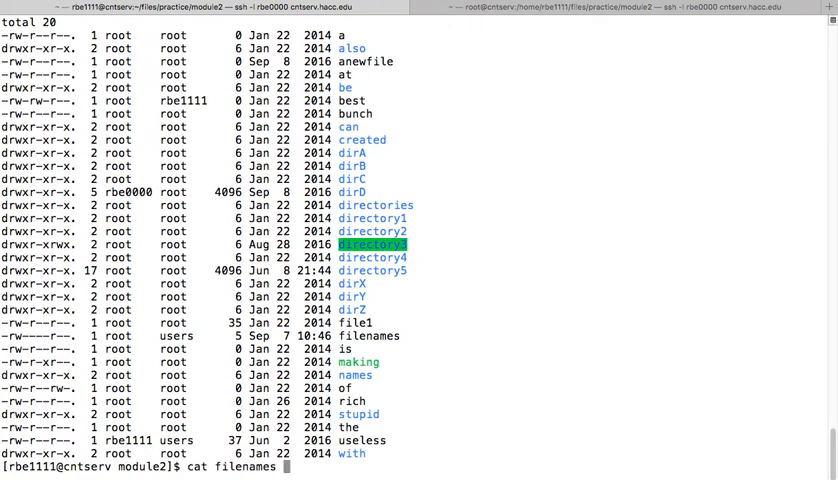
mouse_move(148, 296)
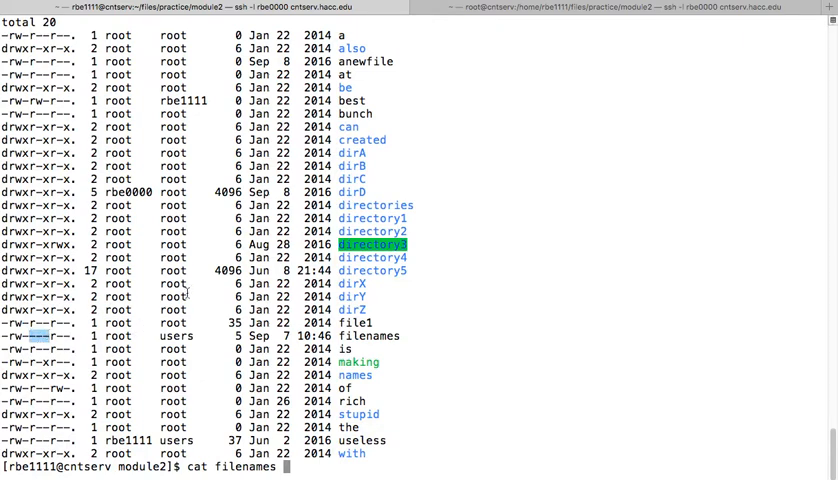
key(Return)
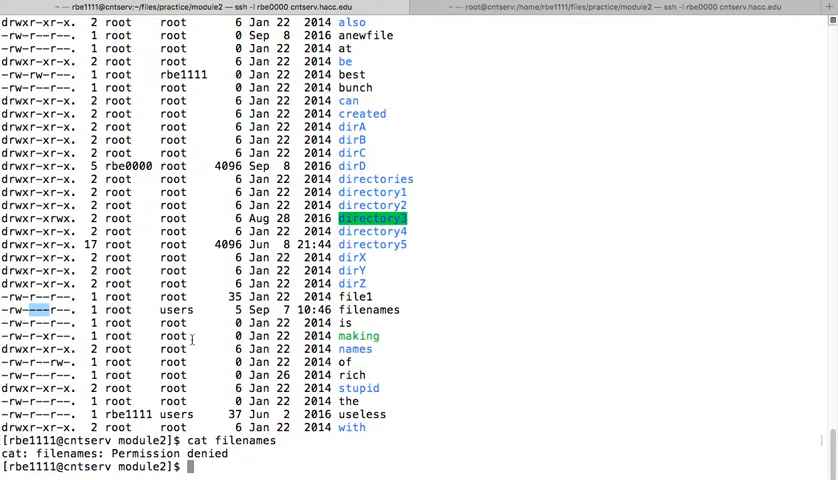
mouse_move(576, 280)
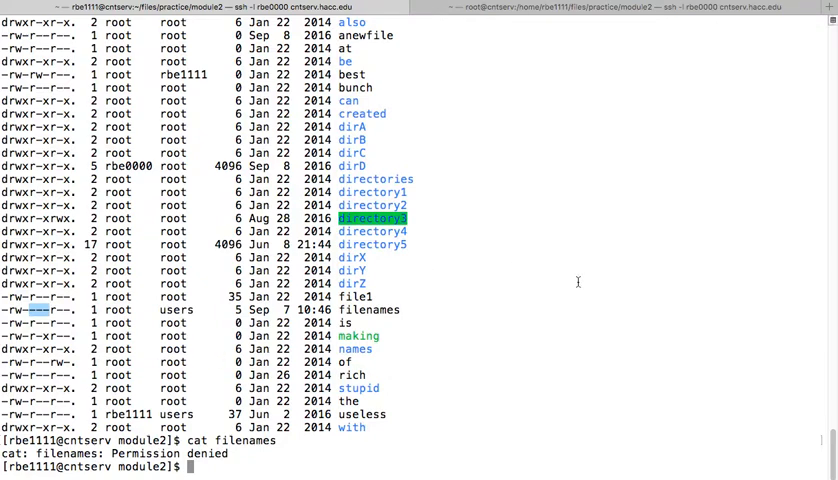
mouse_move(564, 284)
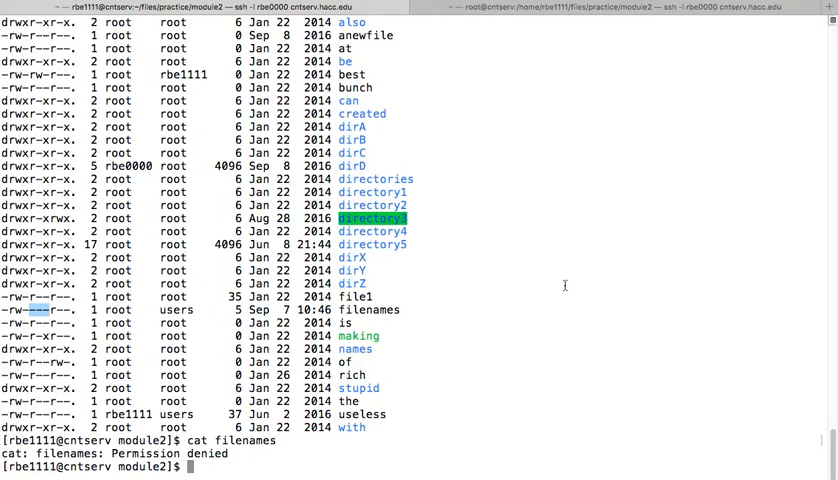
mouse_move(450, 256)
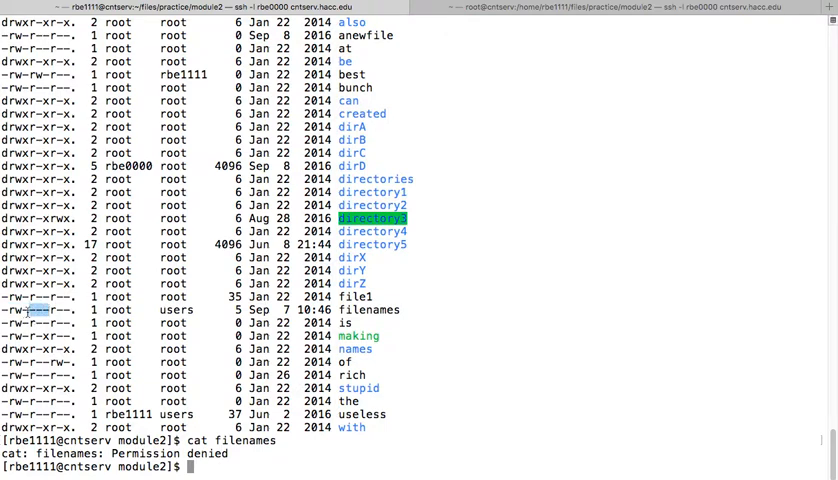
mouse_move(32, 322)
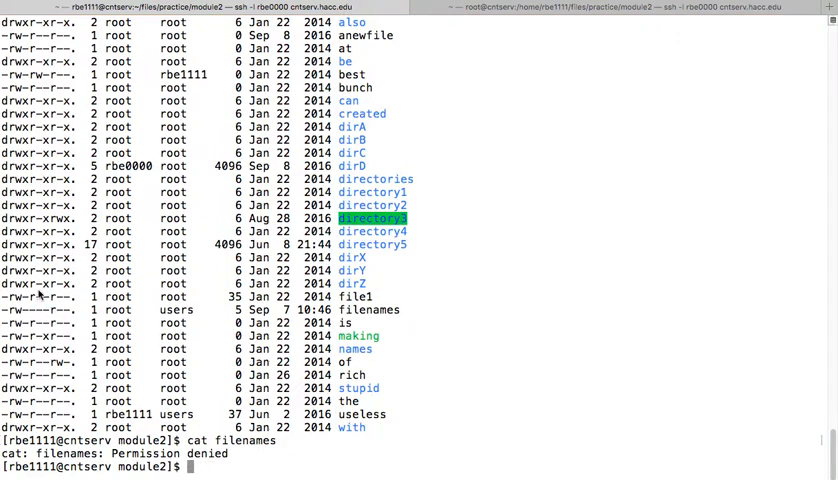
mouse_move(464, 368)
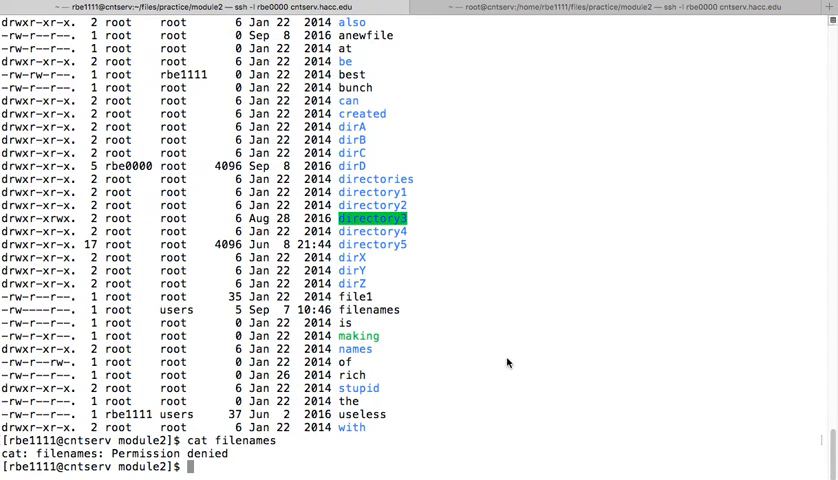
mouse_move(476, 344)
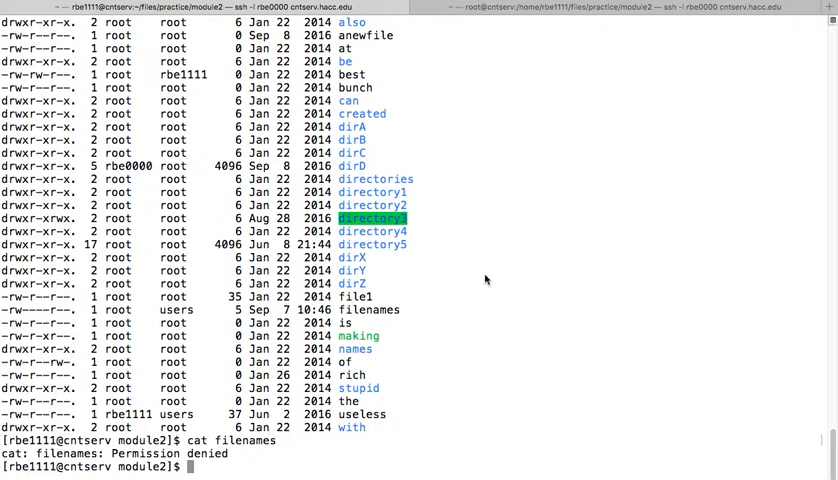
mouse_move(480, 272)
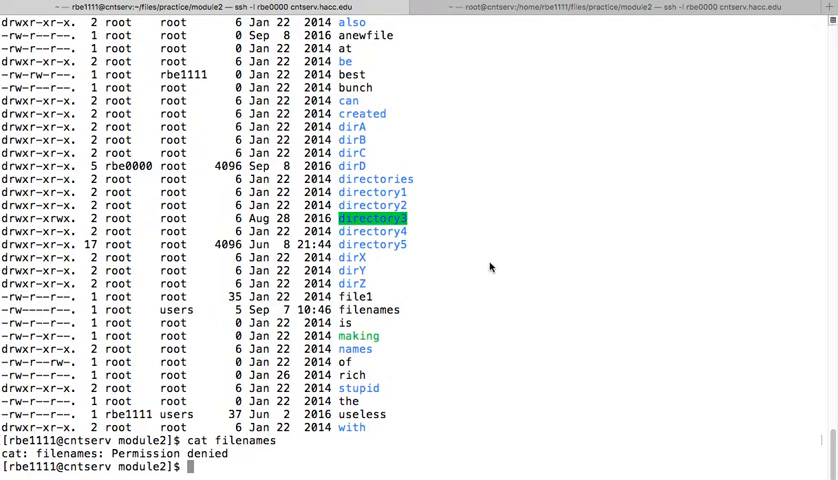
mouse_move(596, 168)
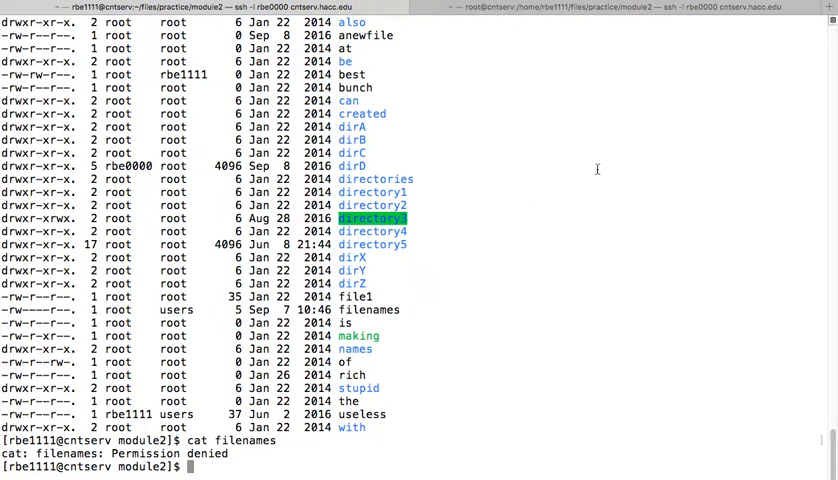